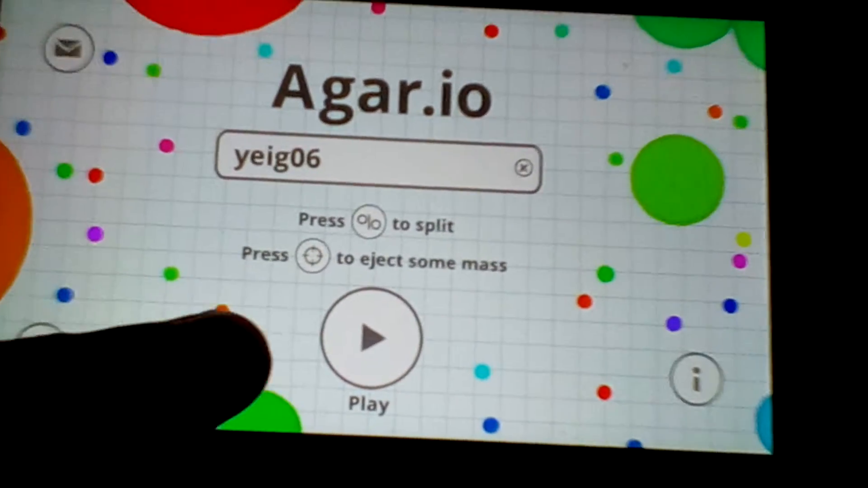
{"action": "left_click", "coordinate": [368, 338]}
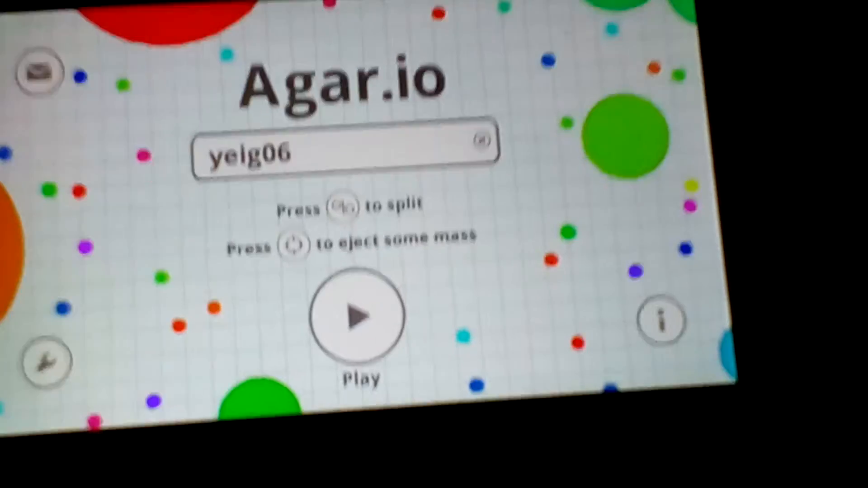
{"action": "left_click", "coordinate": [359, 318]}
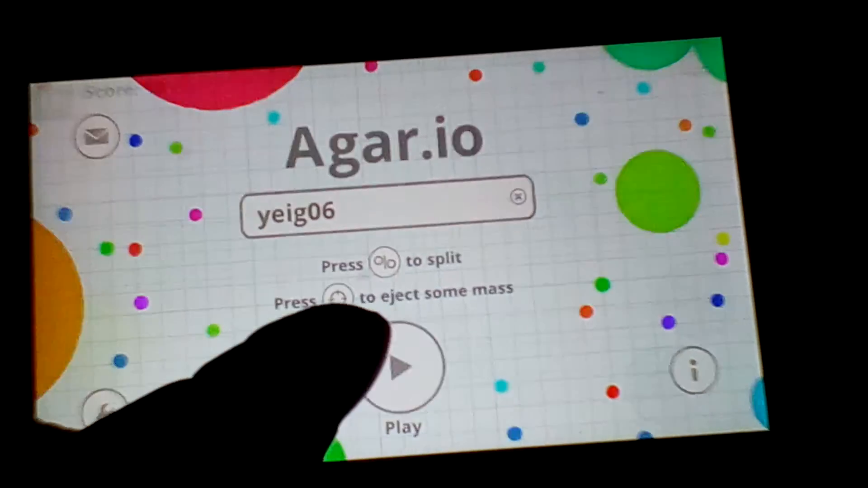
{"action": "left_click", "coordinate": [403, 369]}
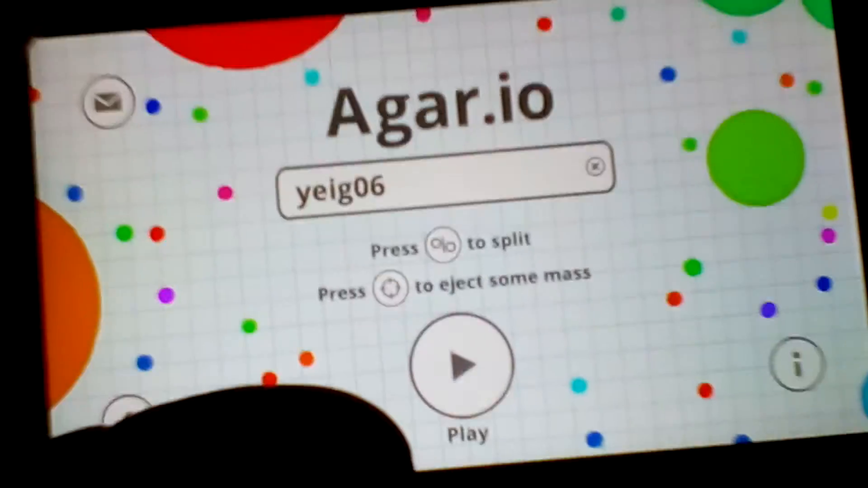
{"action": "left_click", "coordinate": [465, 366]}
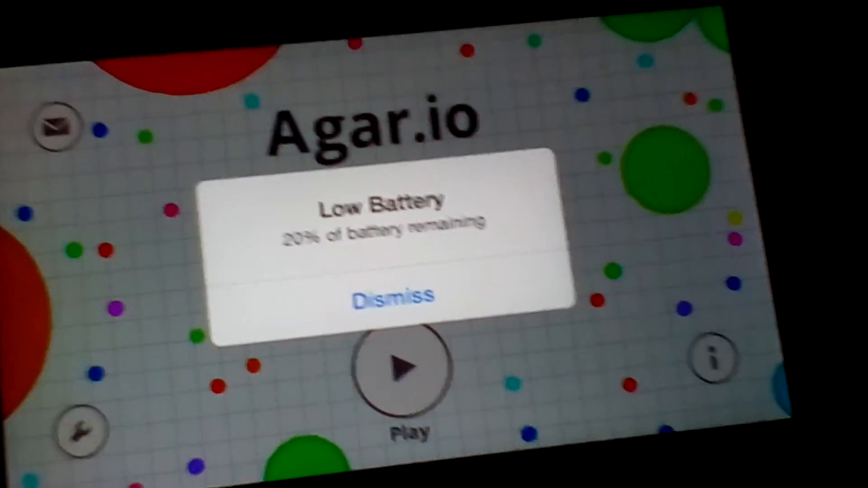
{"action": "left_click", "coordinate": [393, 295]}
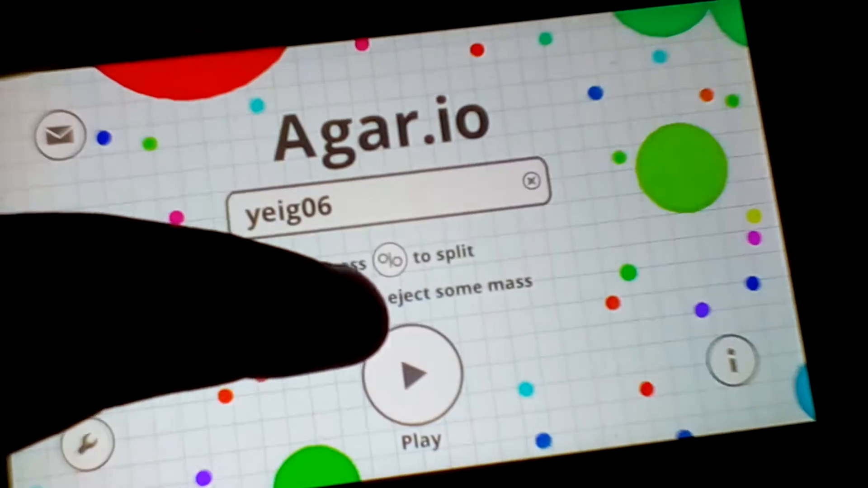